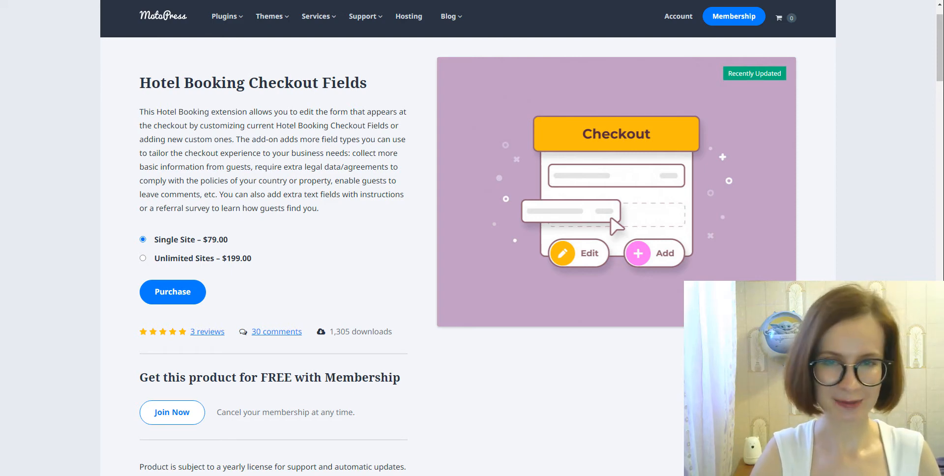
Scroll down the checkout form and attach the sample_id image to the ID photo field.
scroll("down", 3)
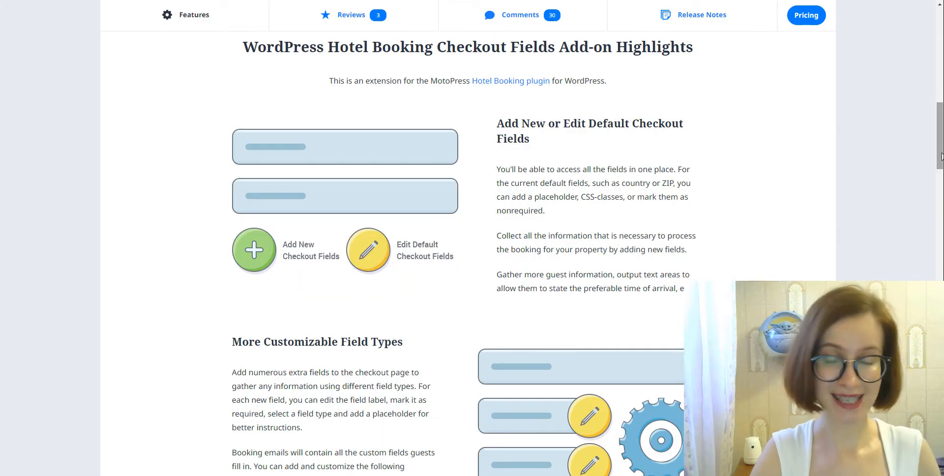
scroll("down", 3)
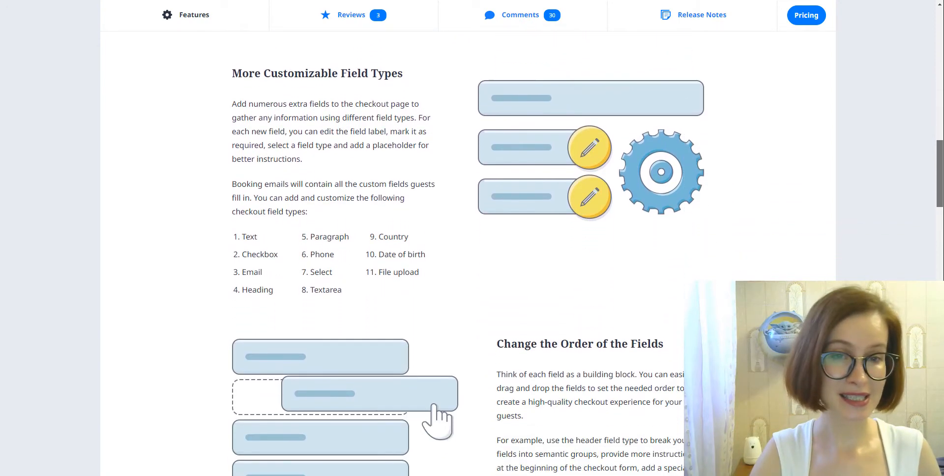
scroll("down", 3)
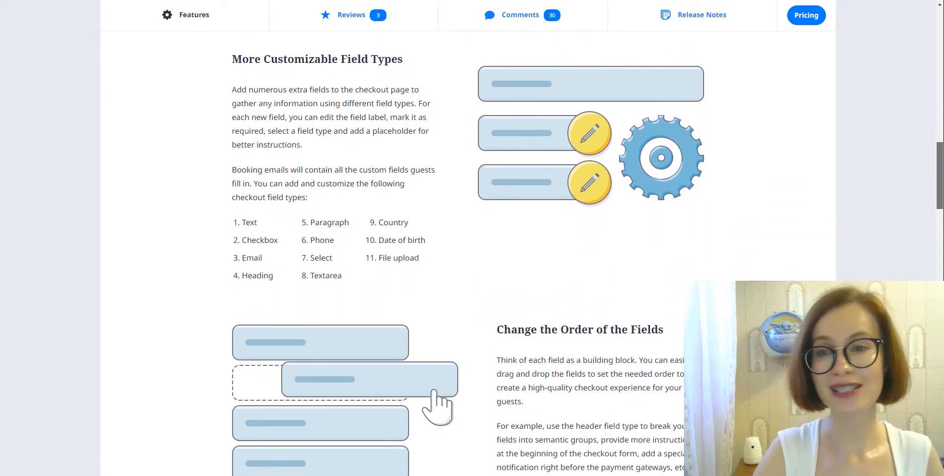
scroll("down", 3)
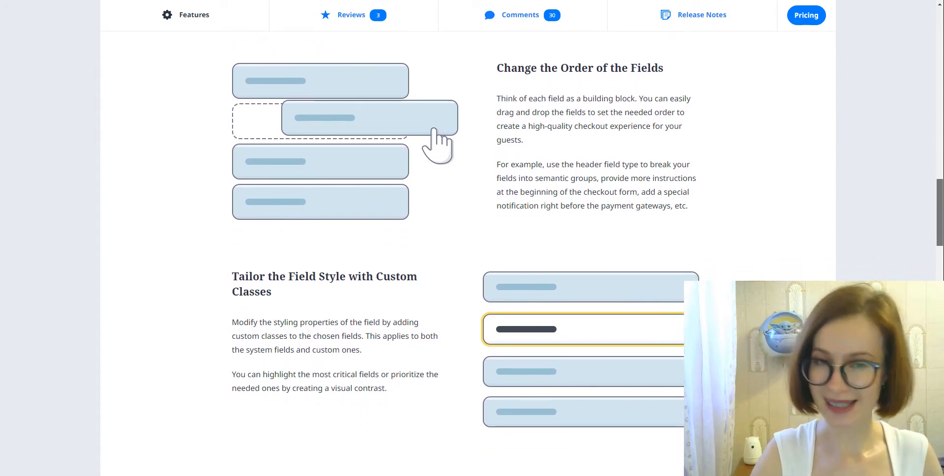
scroll("down", 3)
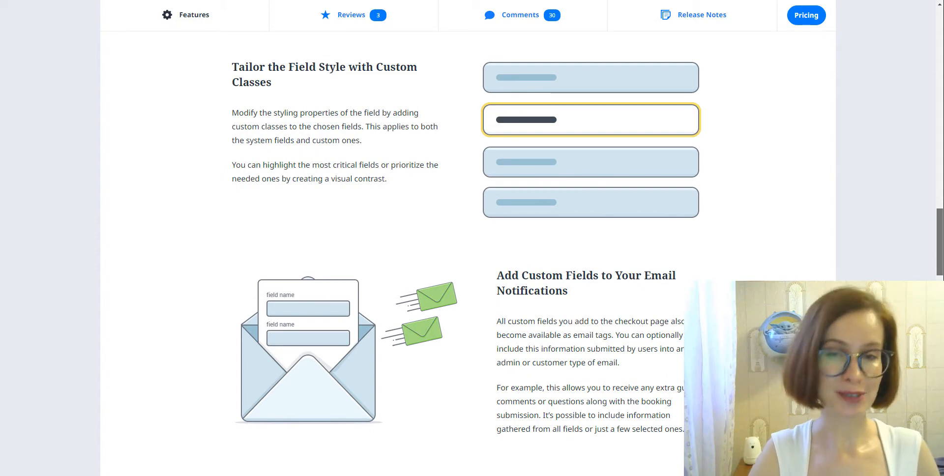
scroll("down", 3)
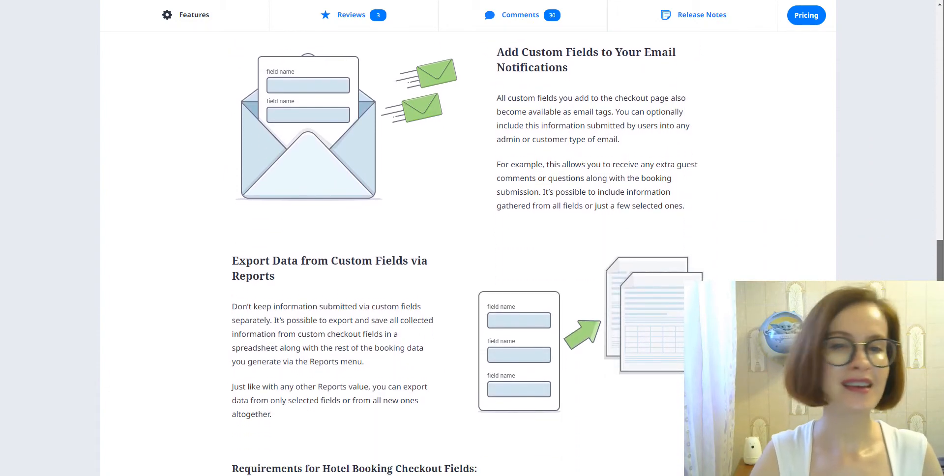
scroll("down", 3)
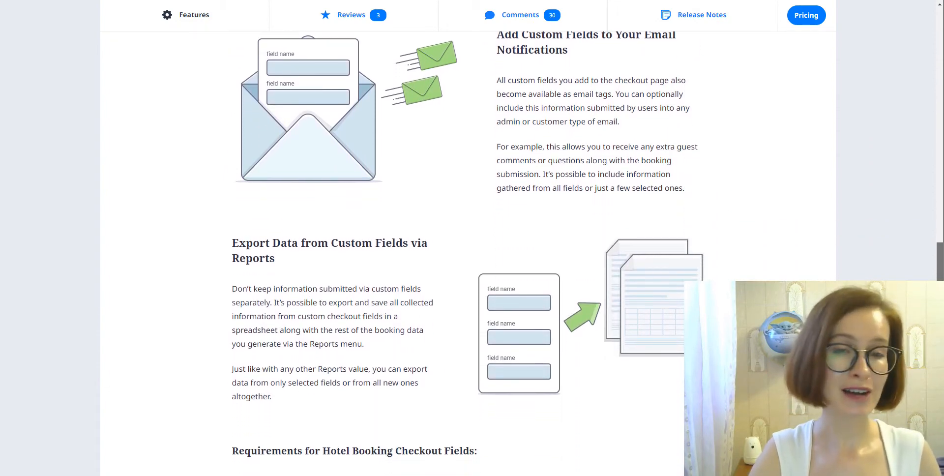
left_click(701, 14)
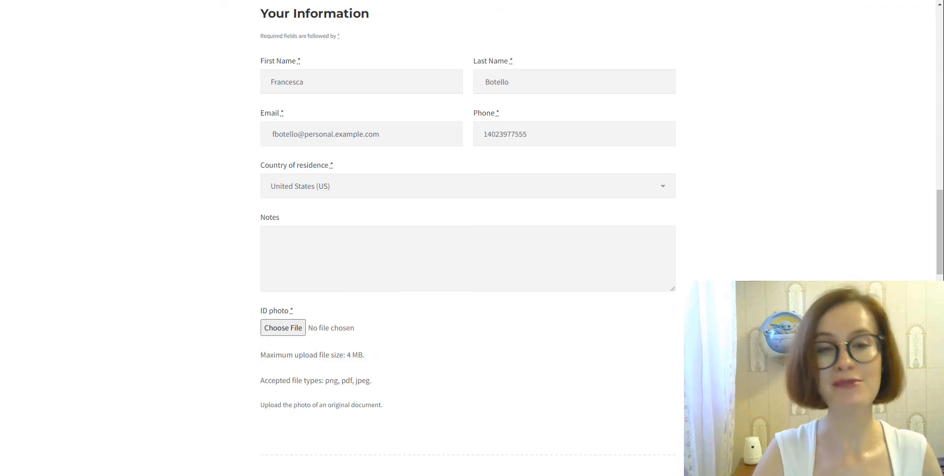
mouse_move(363, 348)
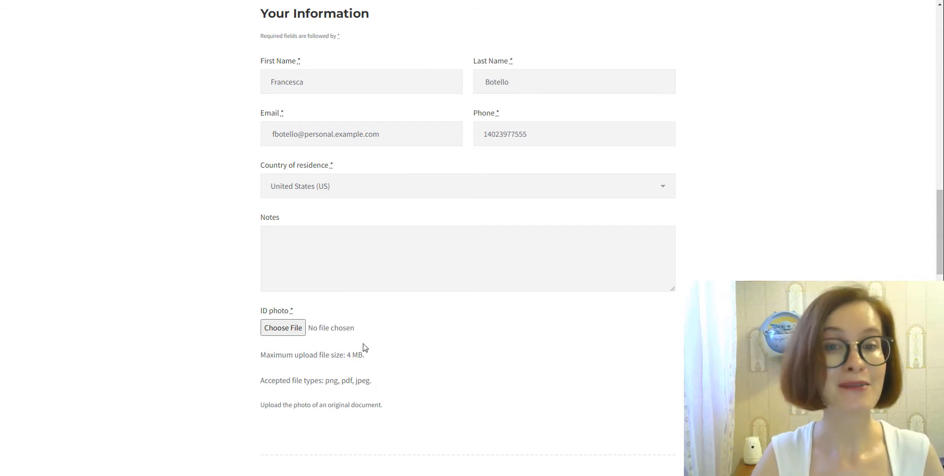
left_click(282, 327)
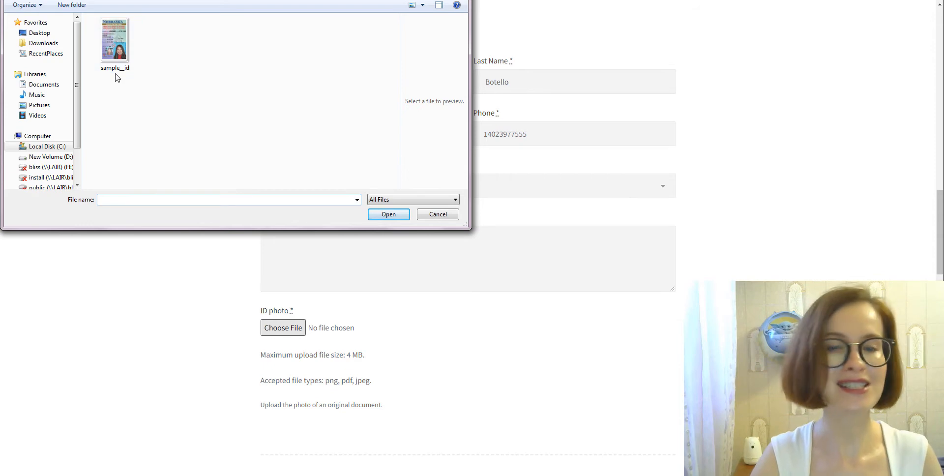
left_click(115, 43)
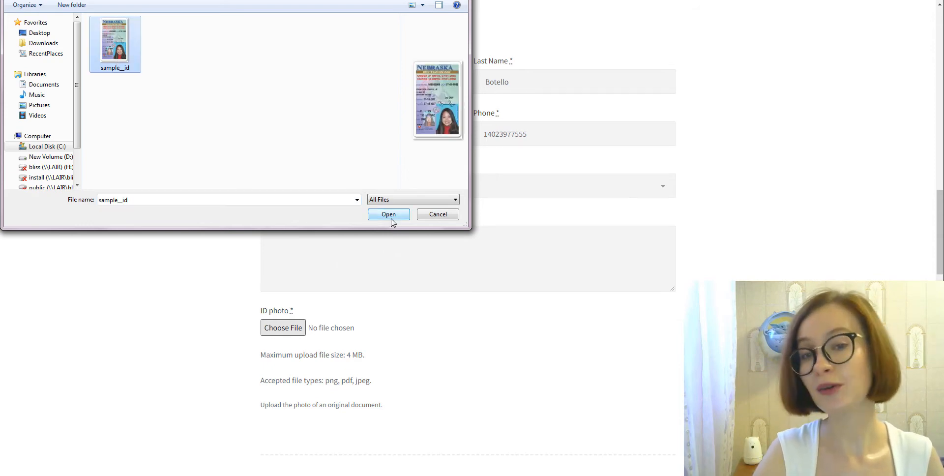
left_click(389, 214)
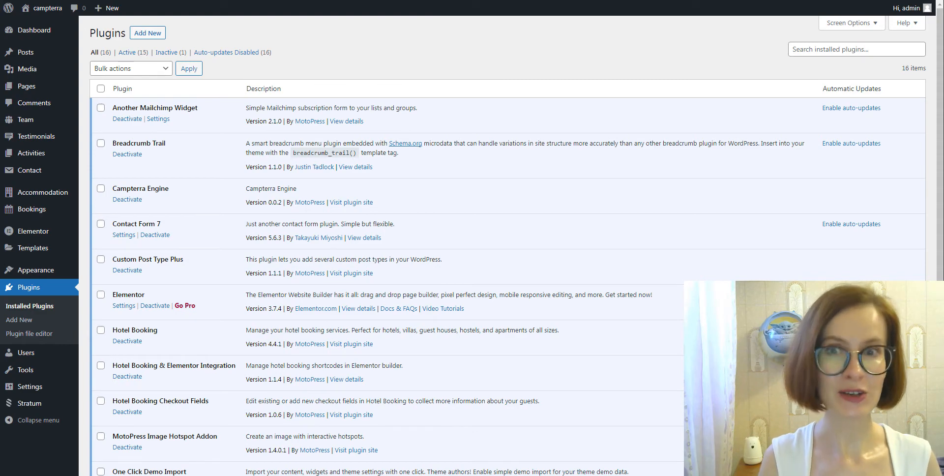
scroll("down", 3)
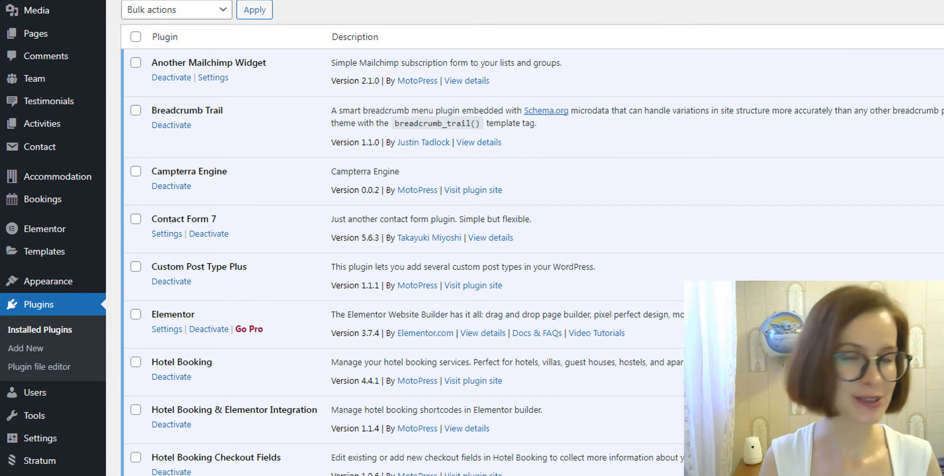
scroll("down", 3)
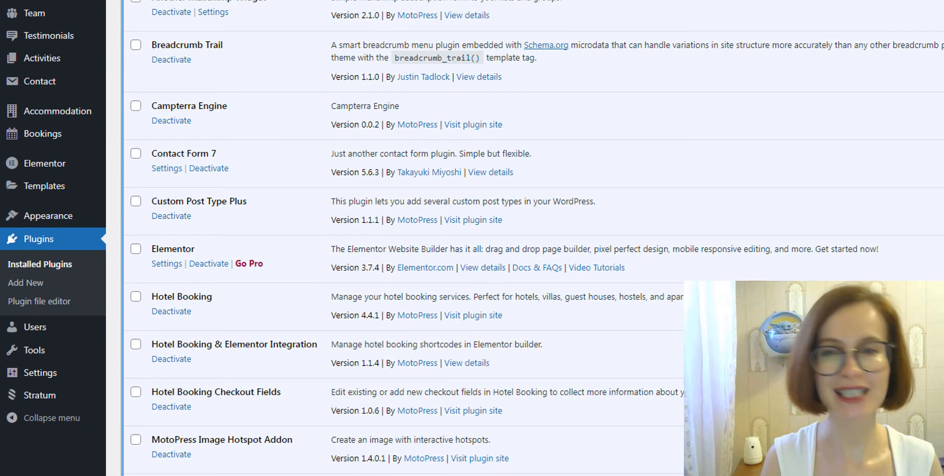
scroll("down", 3)
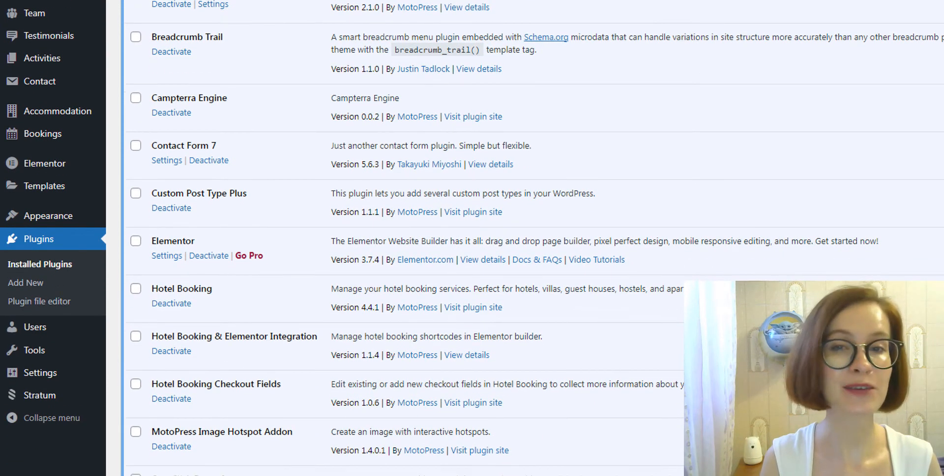
scroll("down", 3)
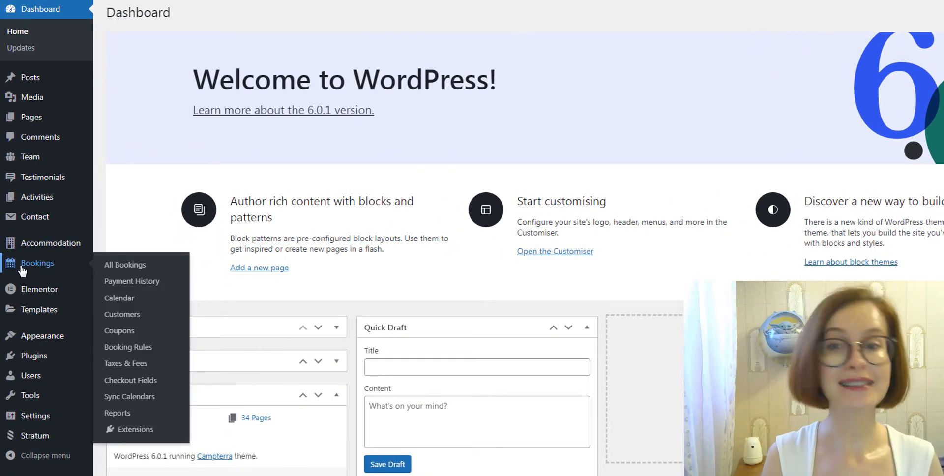
From Bookings > Checkout Fields, start a blank Add New Checkout Field form.
left_click(37, 264)
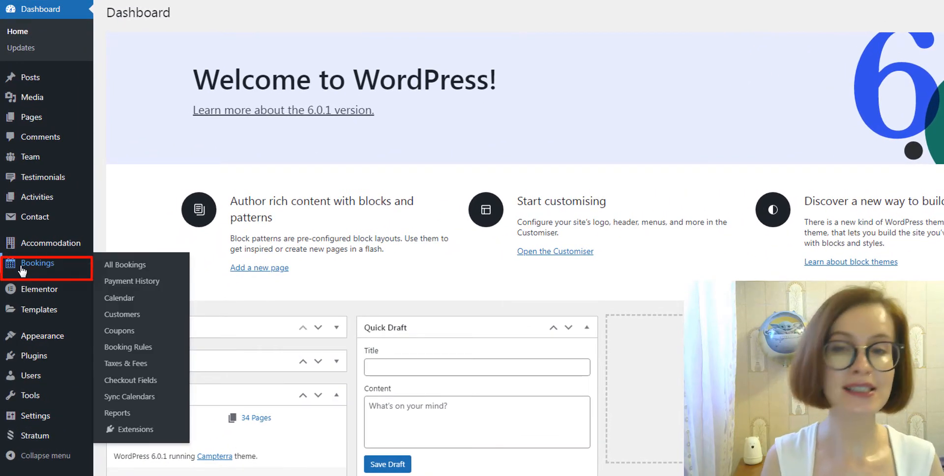
left_click(124, 264)
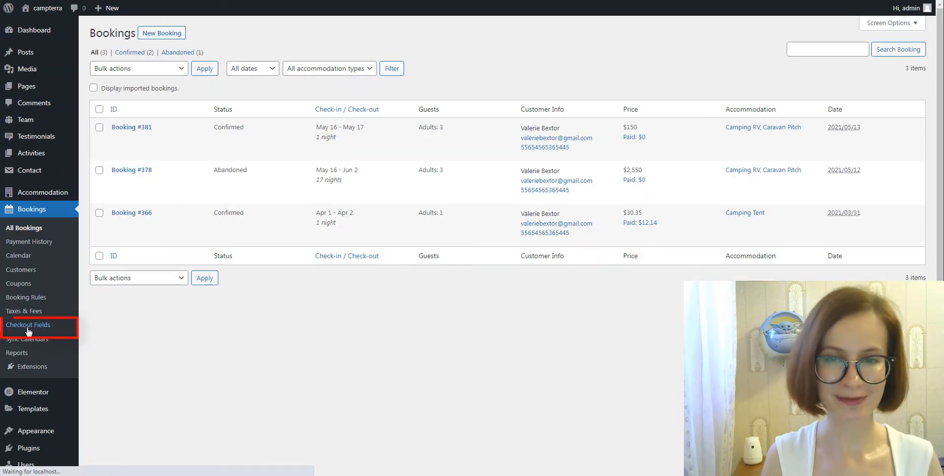
left_click(27, 324)
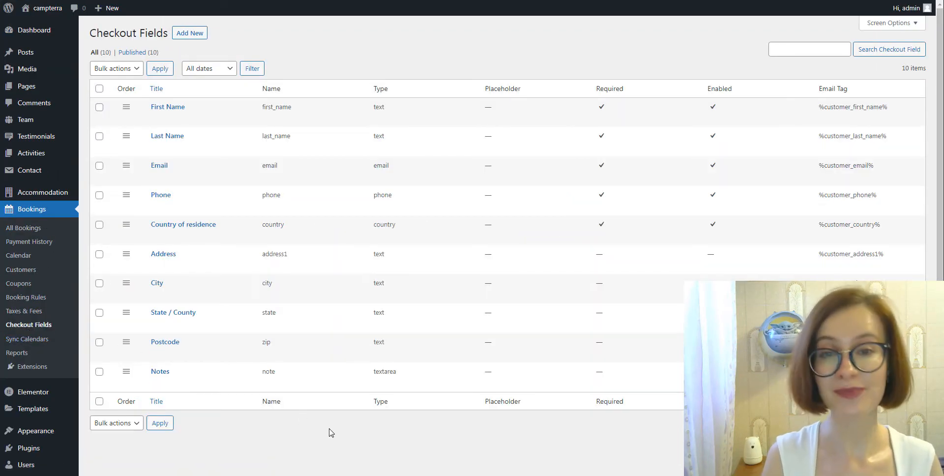
mouse_move(189, 33)
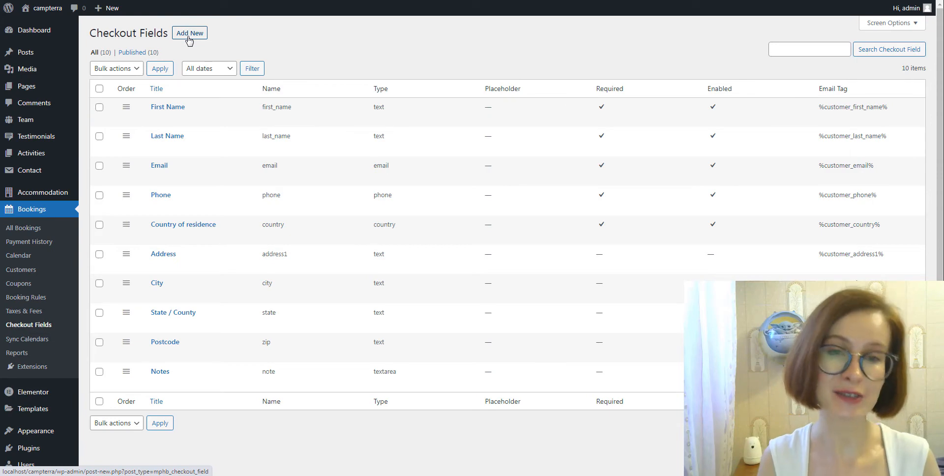
left_click(189, 33)
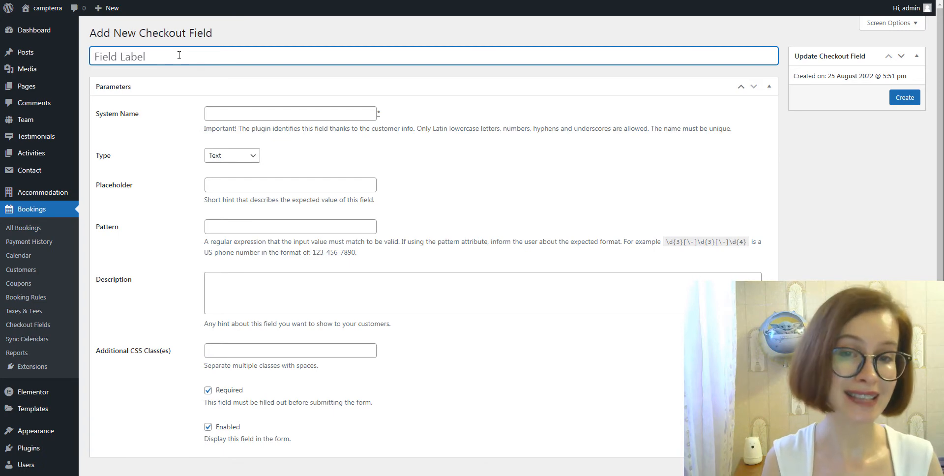
Label the new field 'ID photo', name it id-photo, and set its type to File Upload.
type("ID photo")
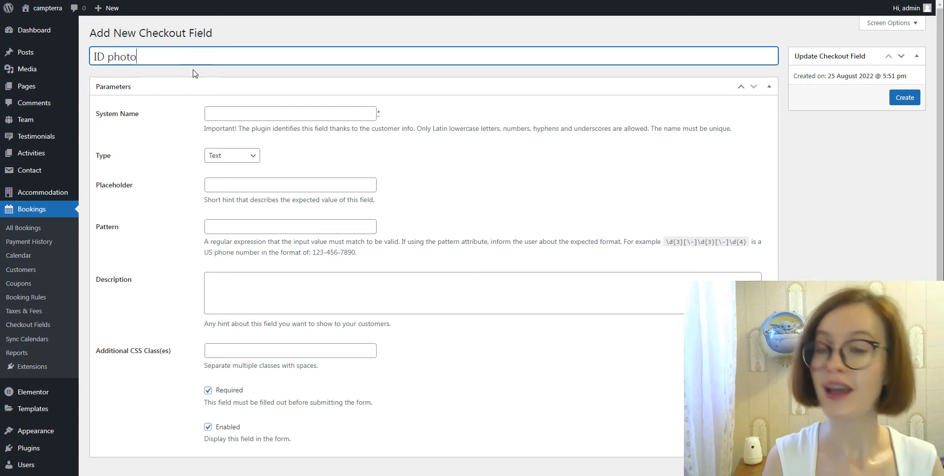
left_click(290, 113)
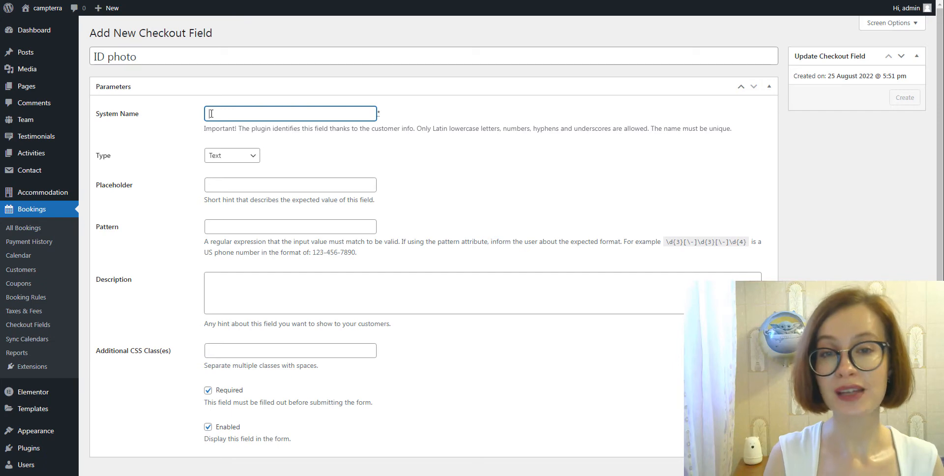
type("i")
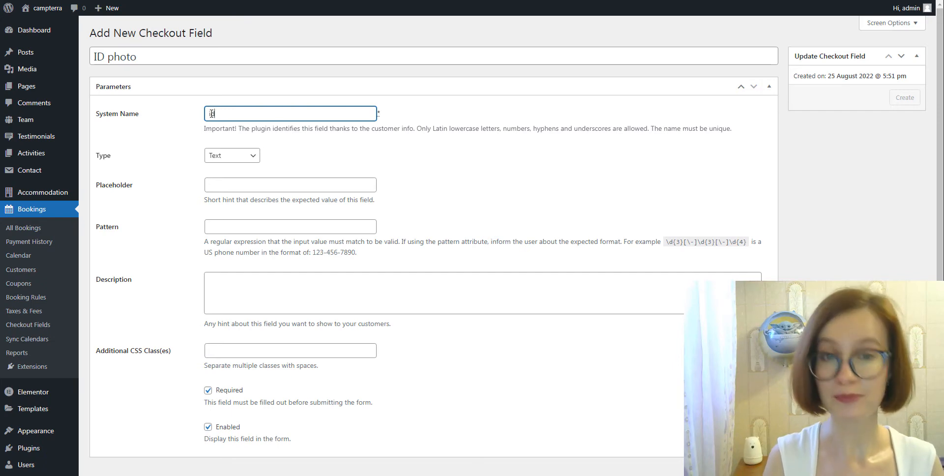
type("id-photo")
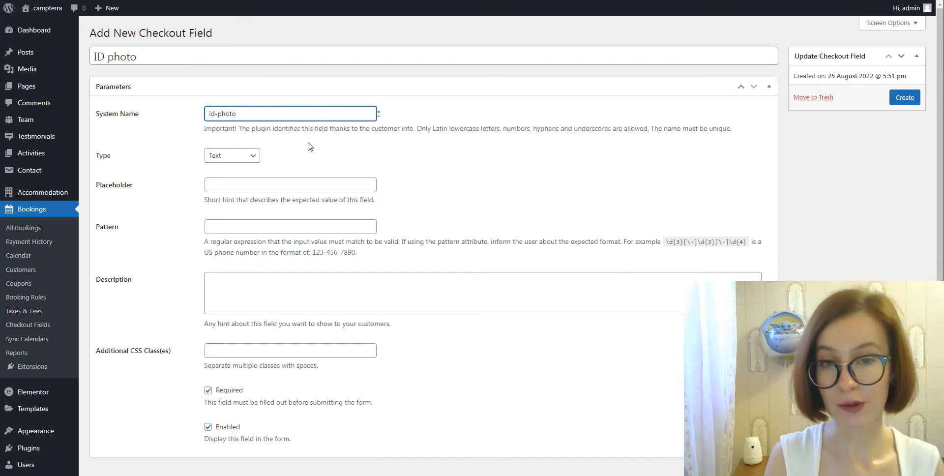
left_click(231, 156)
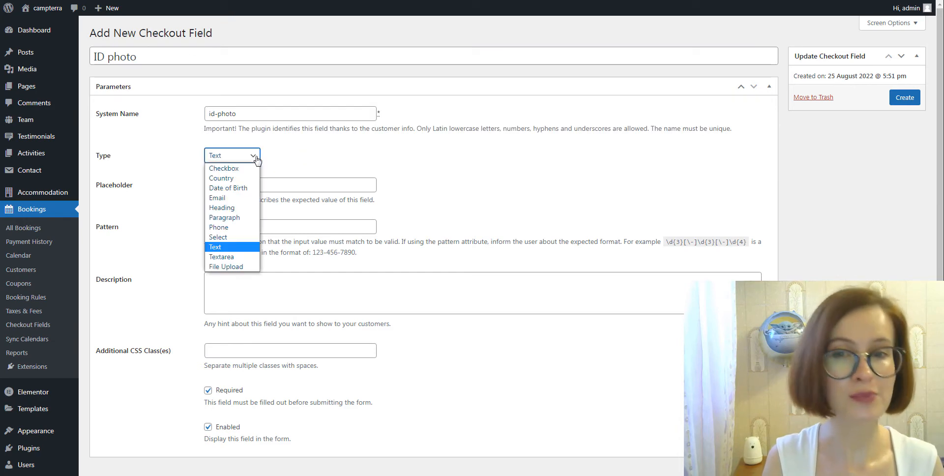
mouse_move(227, 267)
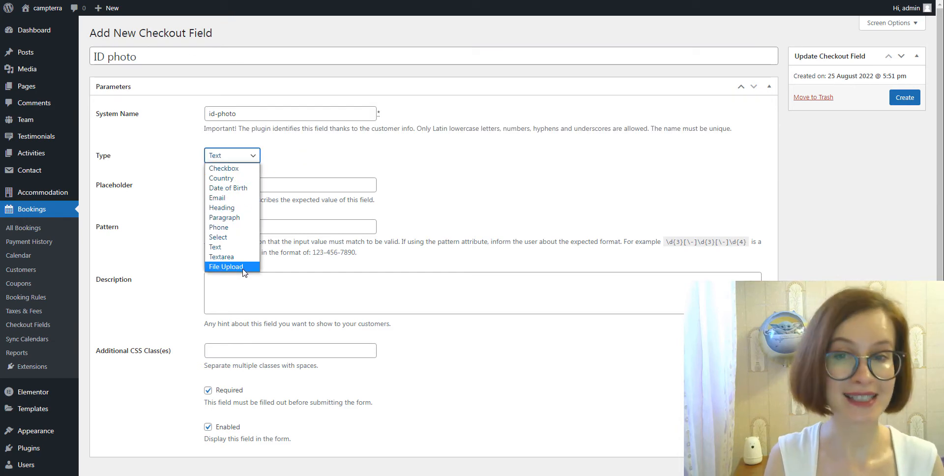
left_click(226, 266)
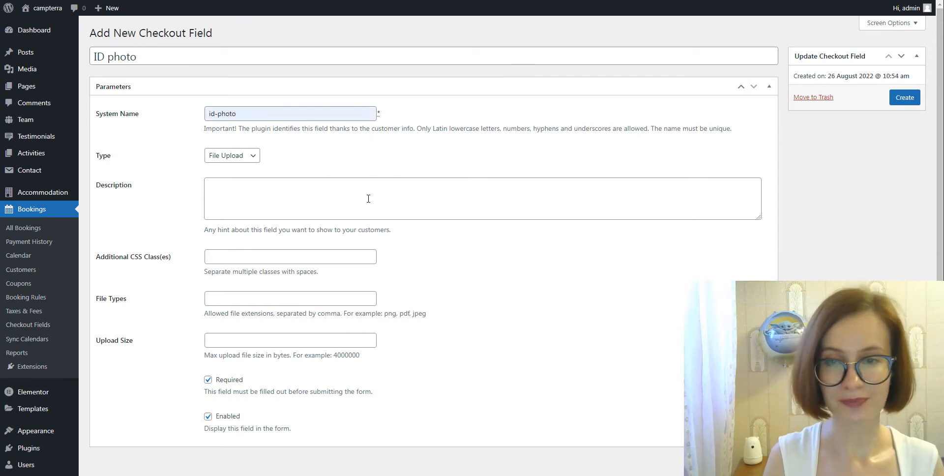
Describe the ID photo field, allow png, pdf, jpeg up to 4000000 bytes, and create it.
type("u")
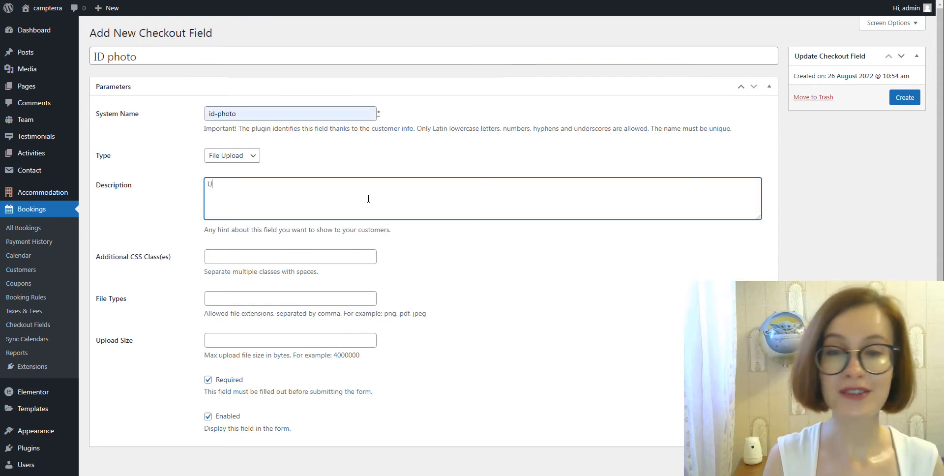
type("pload the photo of an original")
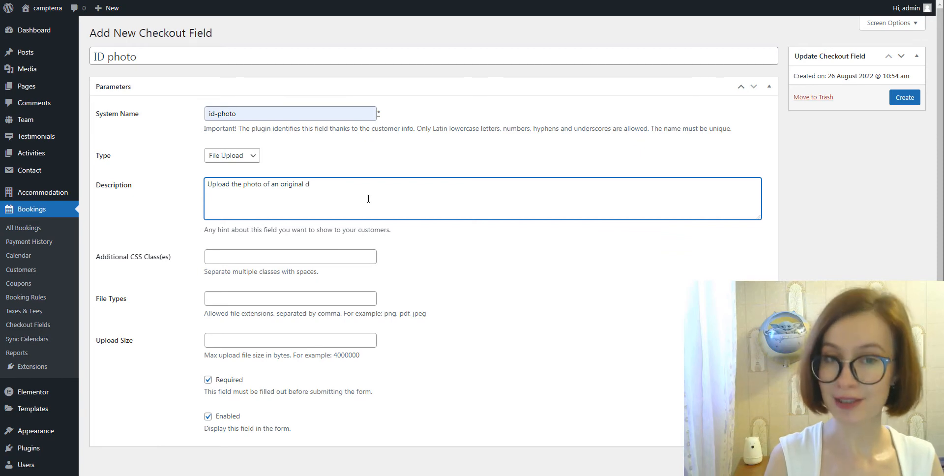
type("ocument.")
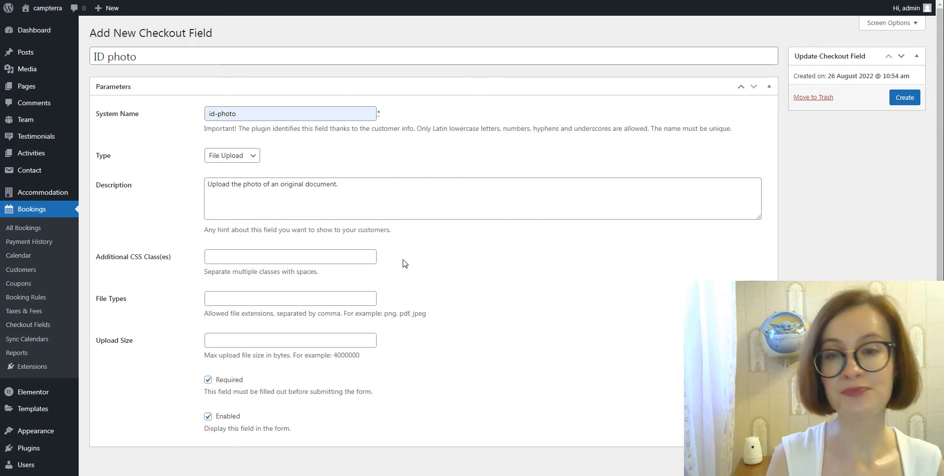
right_click(290, 298)
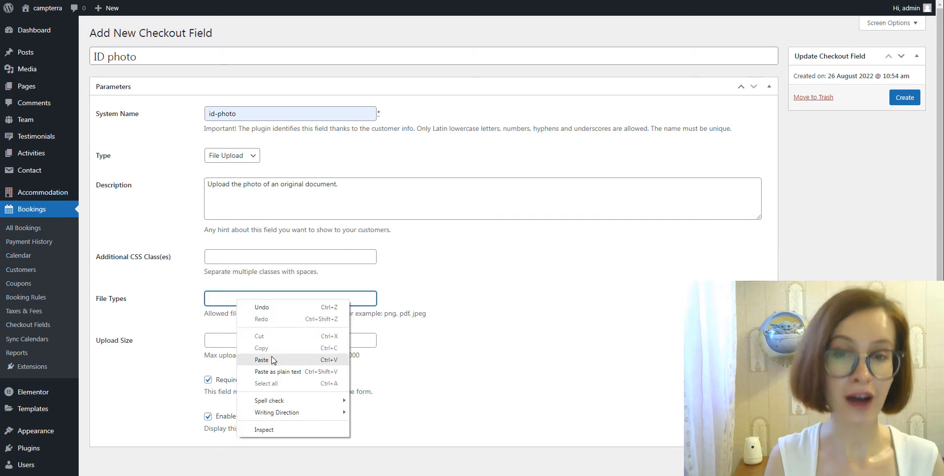
left_click(262, 359)
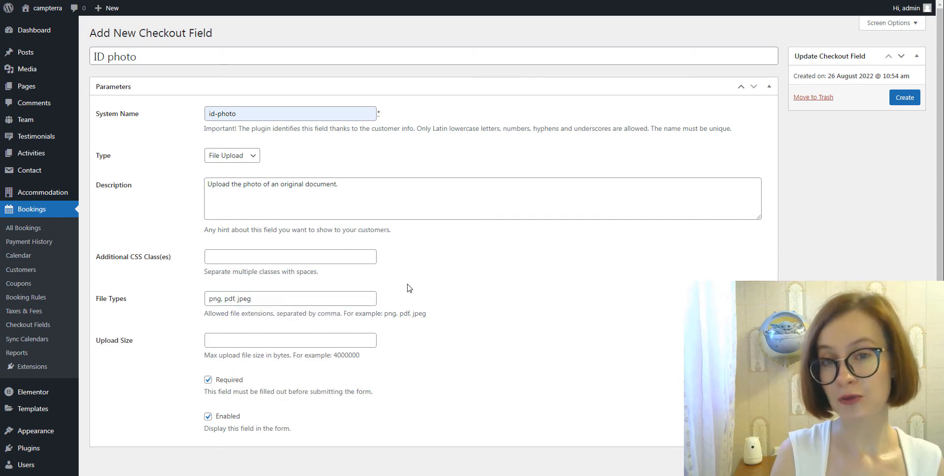
type("4000000")
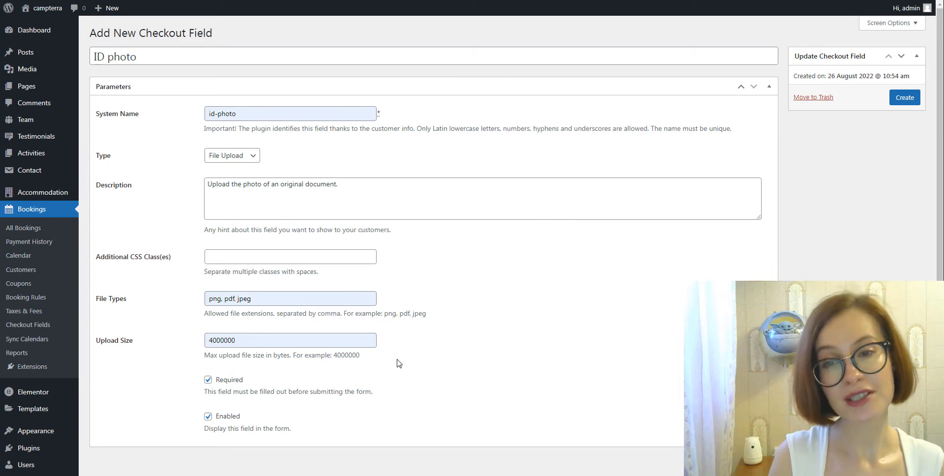
mouse_move(719, 253)
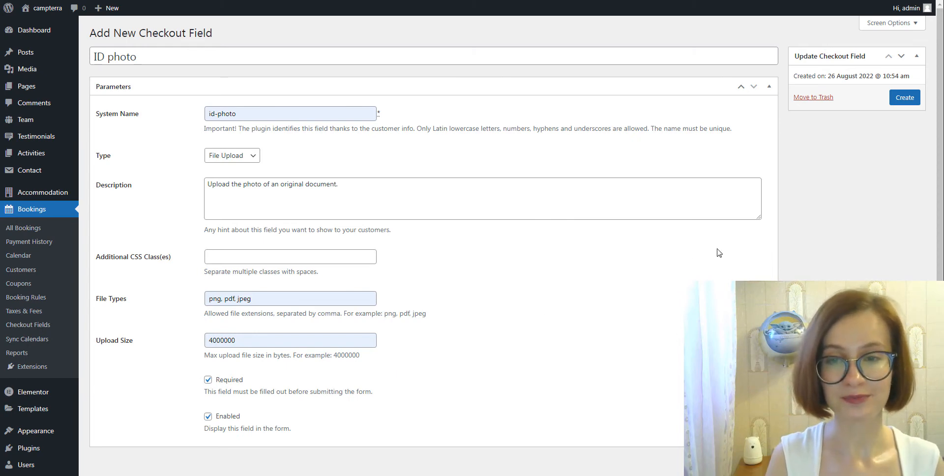
left_click(904, 97)
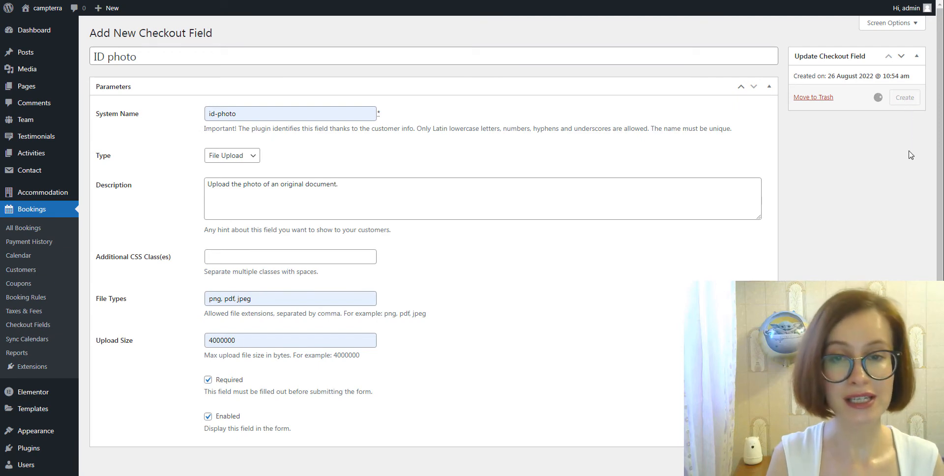
Open the checkout fields list and drag the ID photo row to the bottom.
left_click(904, 97)
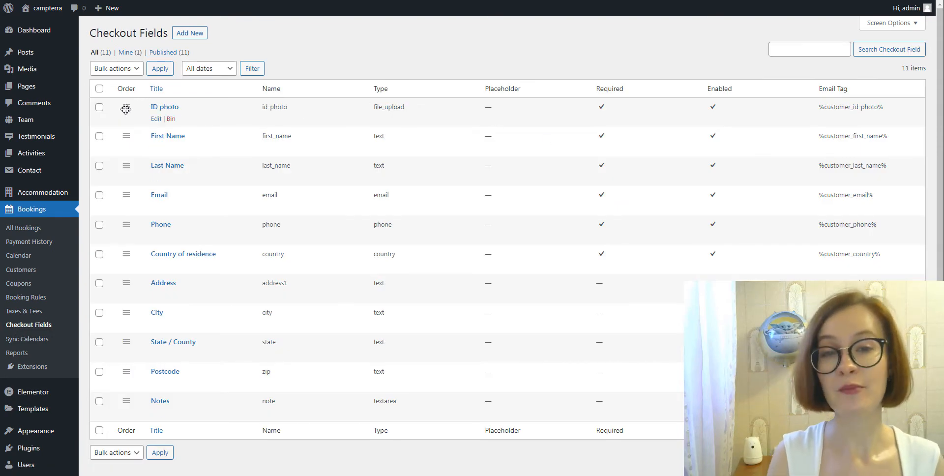
left_click_drag(126, 110, 126, 336)
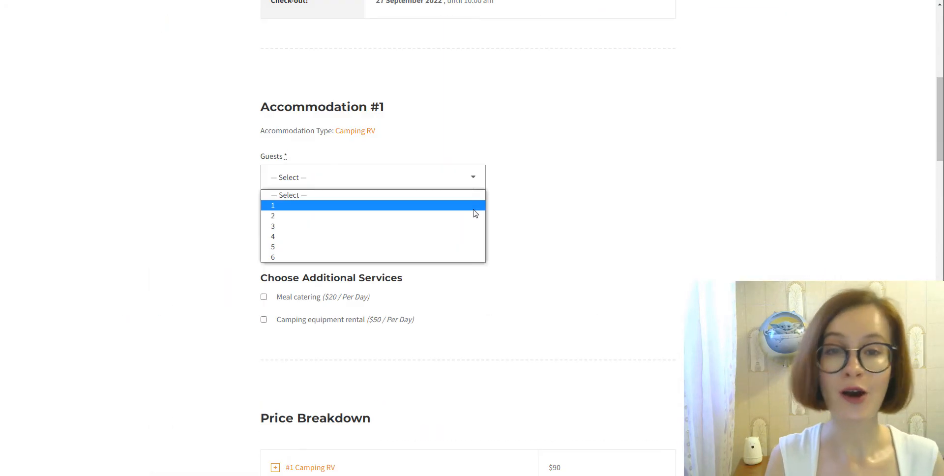
Choose 2 guests and attach the sample__id image to the ID photo upload field.
left_click(273, 215)
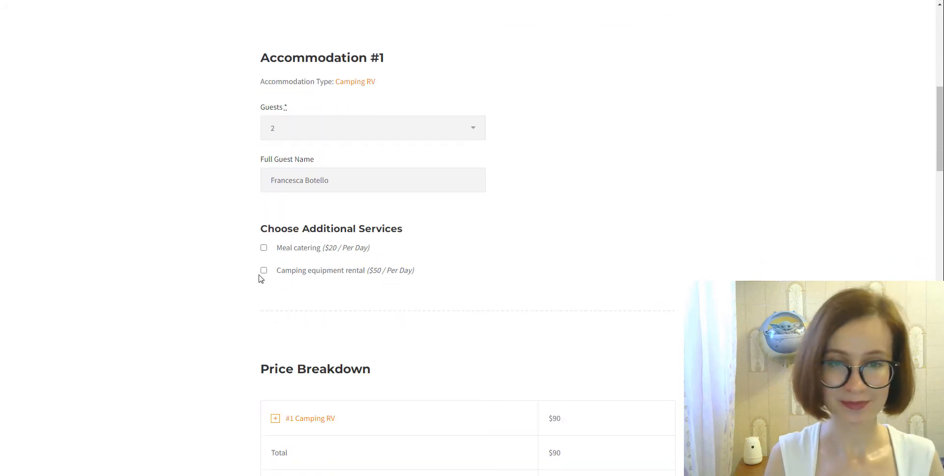
scroll("down", 3)
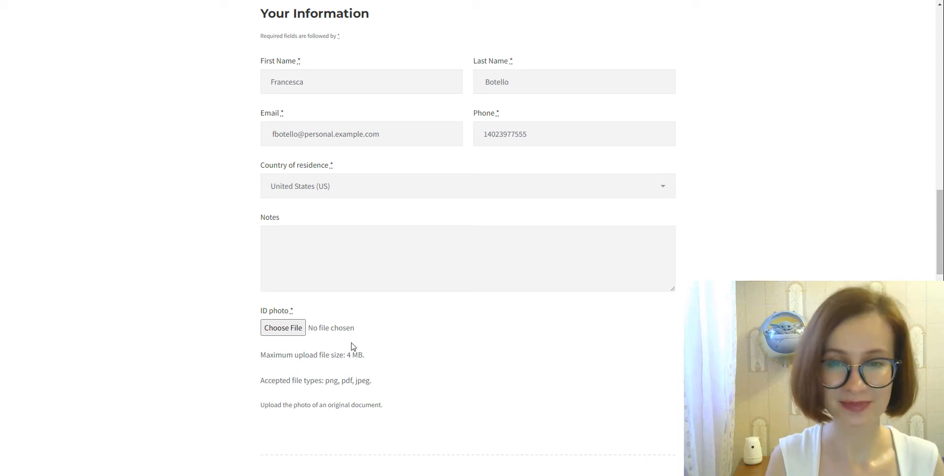
left_click(283, 327)
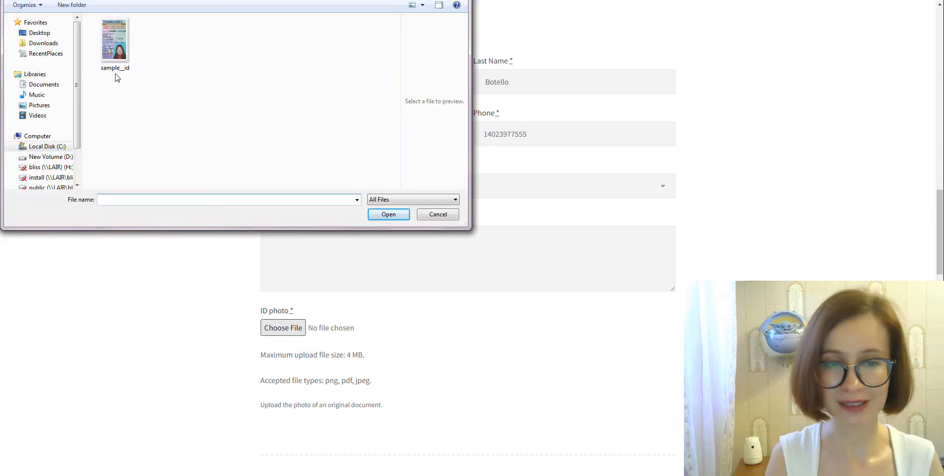
left_click(115, 42)
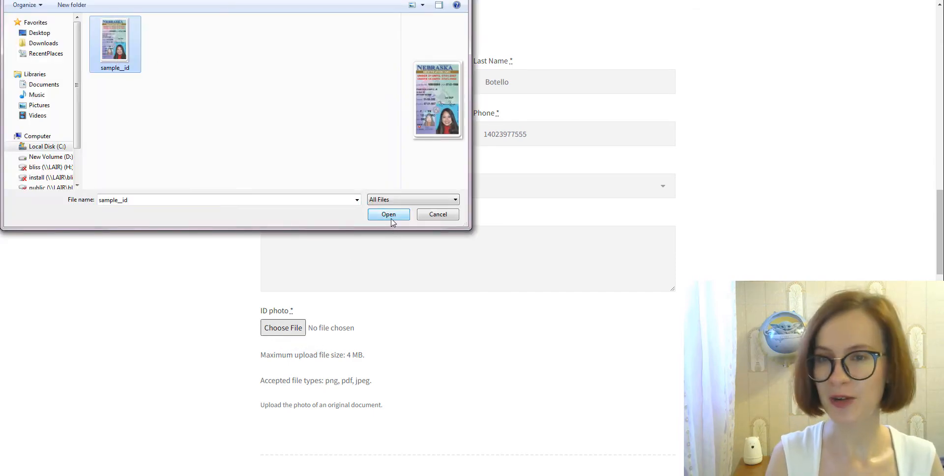
left_click(389, 215)
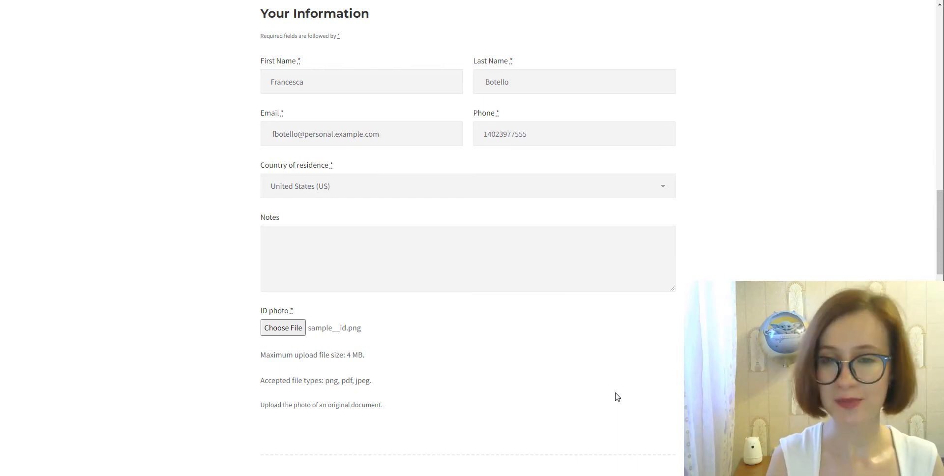
Accept the terms and conditions and place the booking with Book Now.
scroll("down", 3)
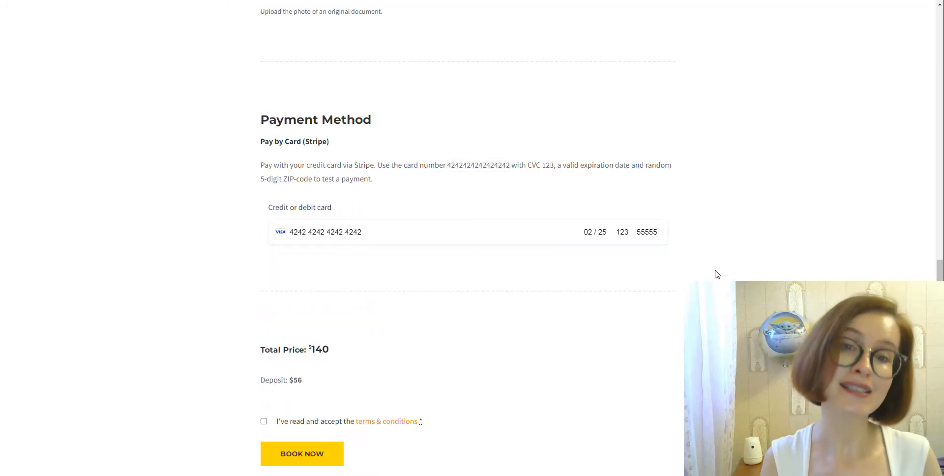
scroll("down", 3)
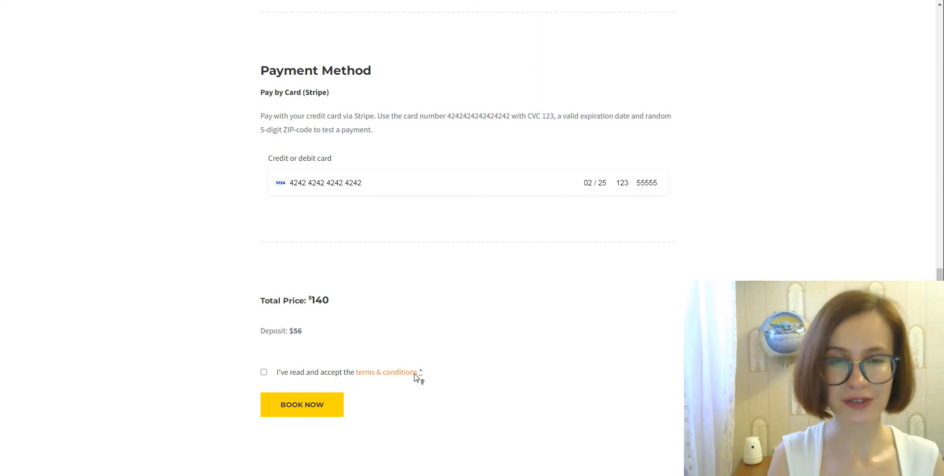
left_click(264, 372)
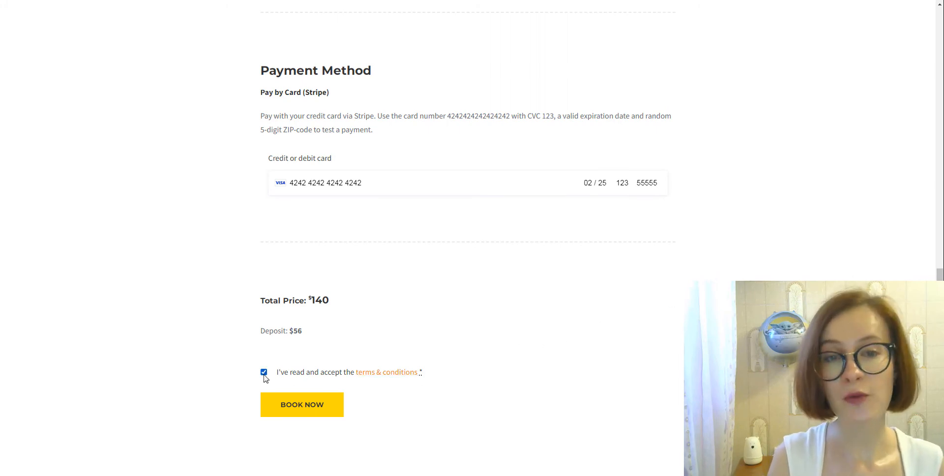
left_click(301, 404)
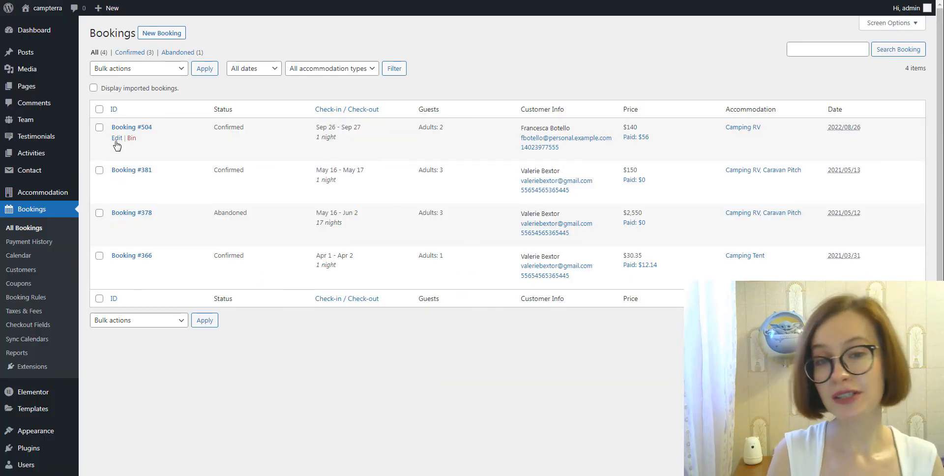
Edit booking #504 and view the ID photo file under Customer Information.
left_click(117, 138)
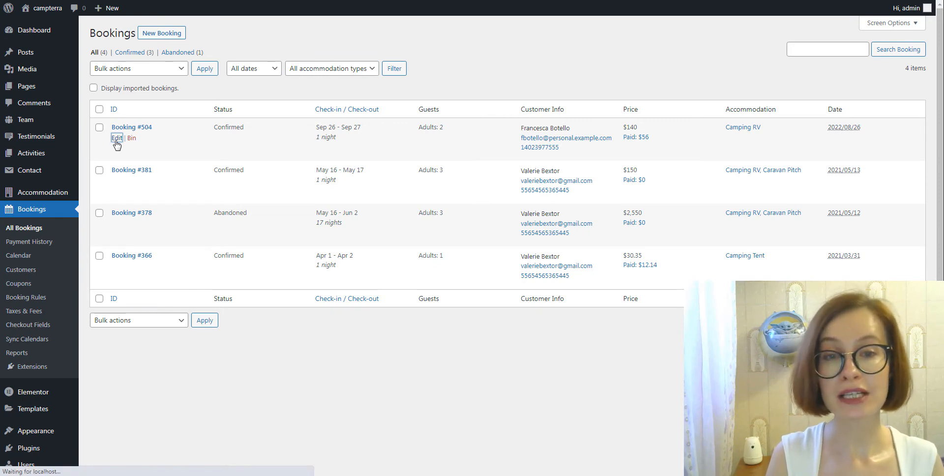
left_click(118, 138)
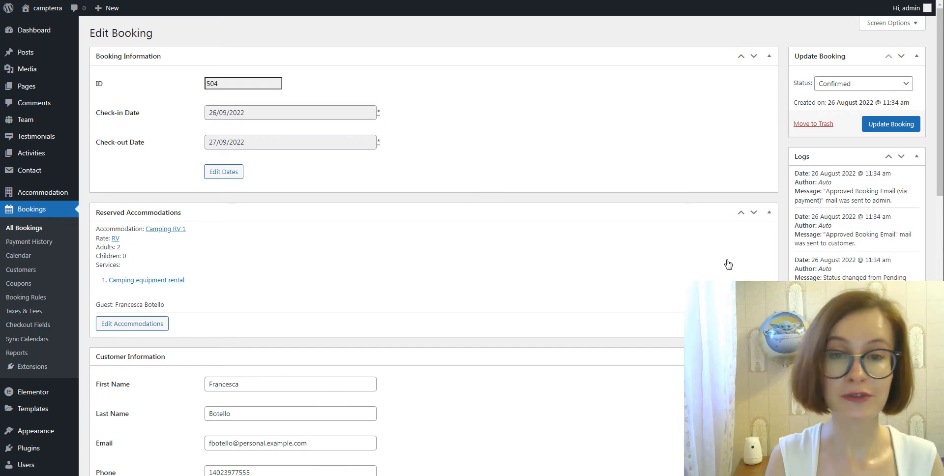
scroll("down", 3)
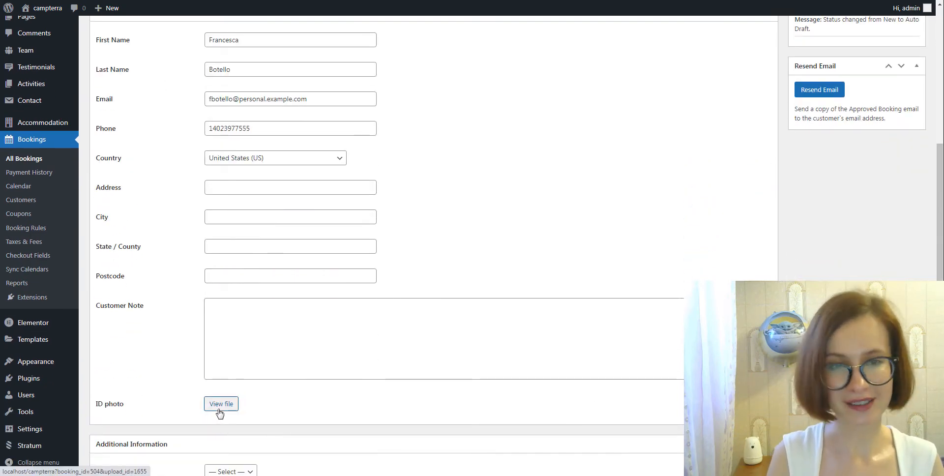
left_click(221, 404)
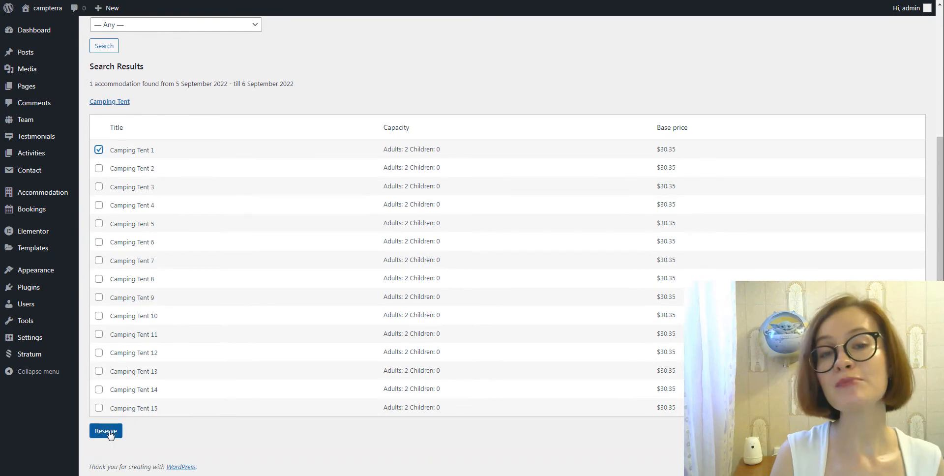
Reserve Camping Tent 1, attach the sample ID image, and submit the booking.
left_click(105, 431)
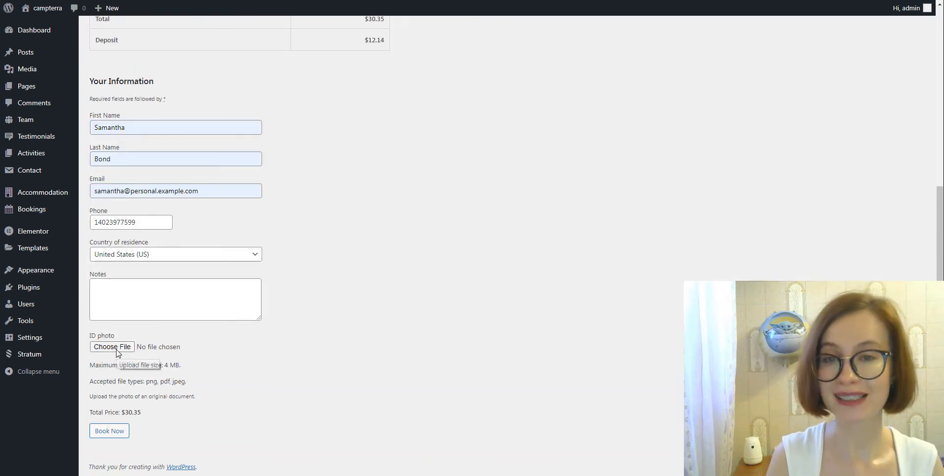
left_click(111, 347)
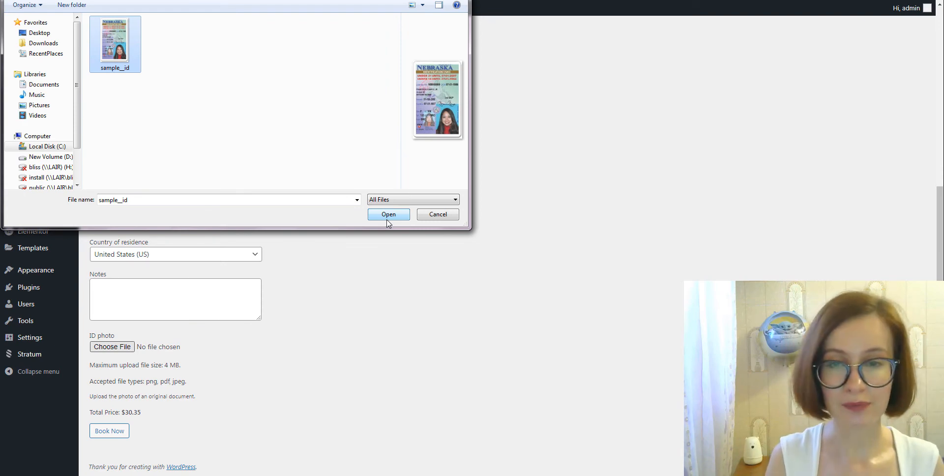
left_click(389, 215)
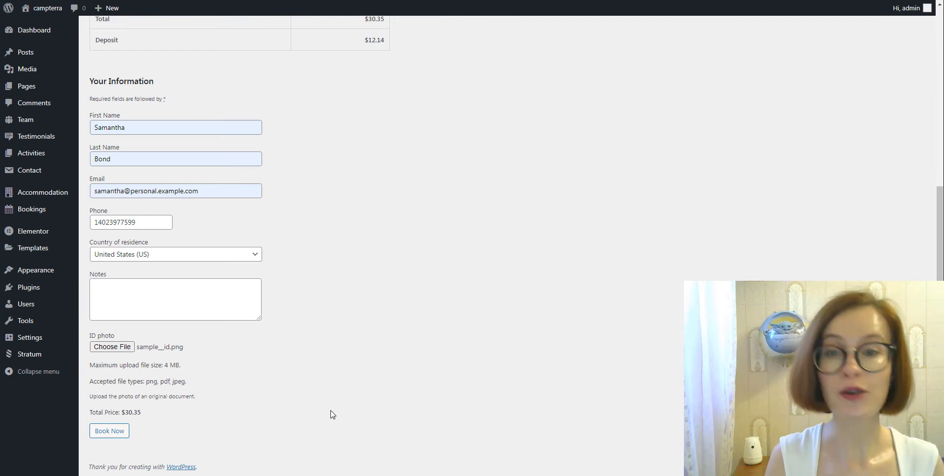
mouse_move(110, 431)
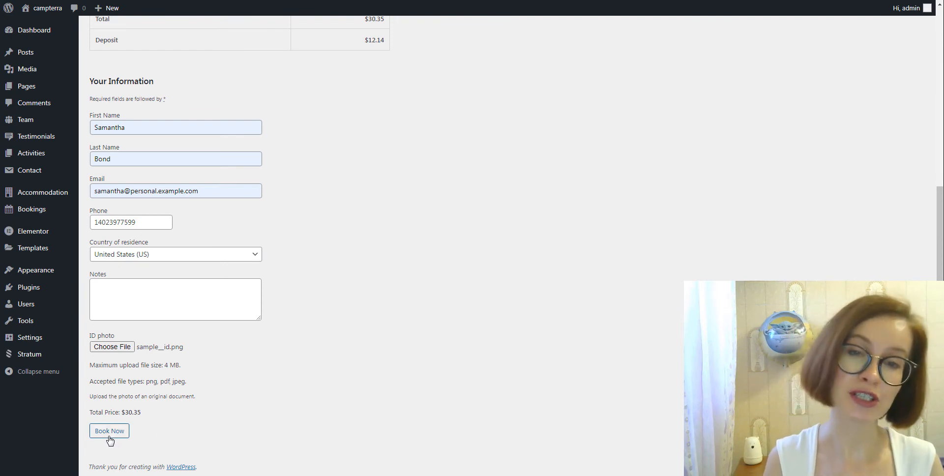
left_click(110, 430)
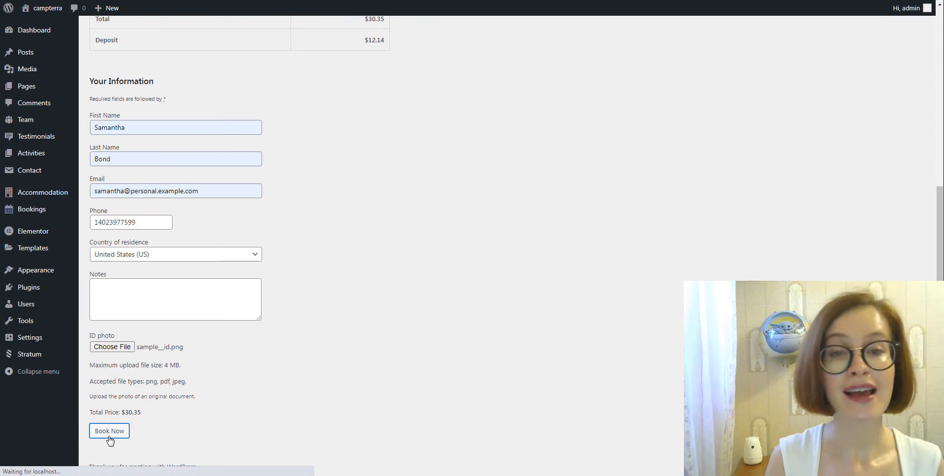
mouse_move(424, 407)
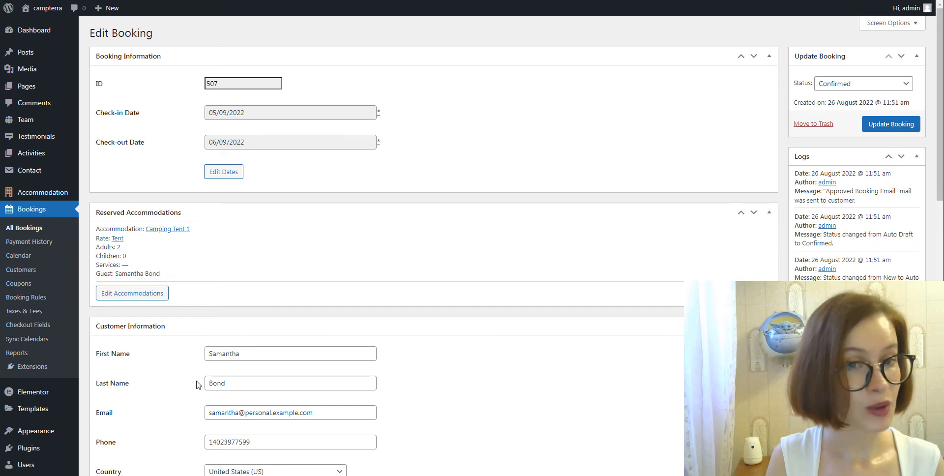
Expand the Bookings sidebar menu and go to the Reports revenue page.
left_click(19, 255)
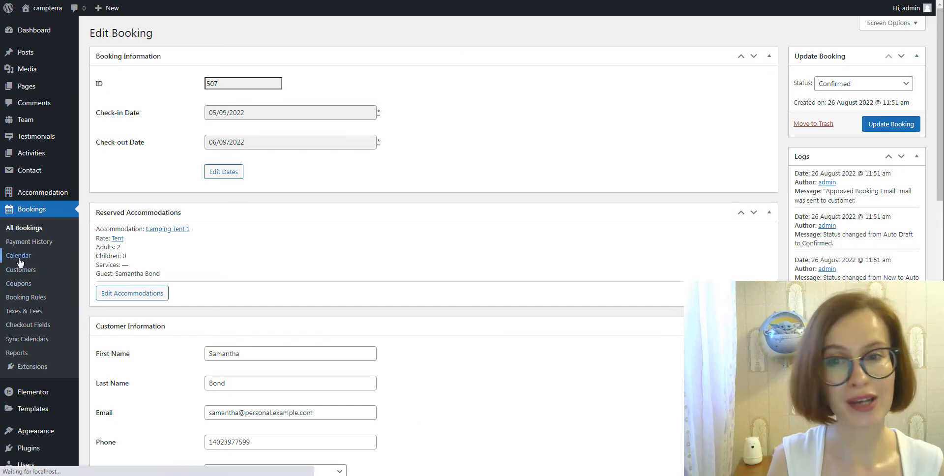
left_click(18, 255)
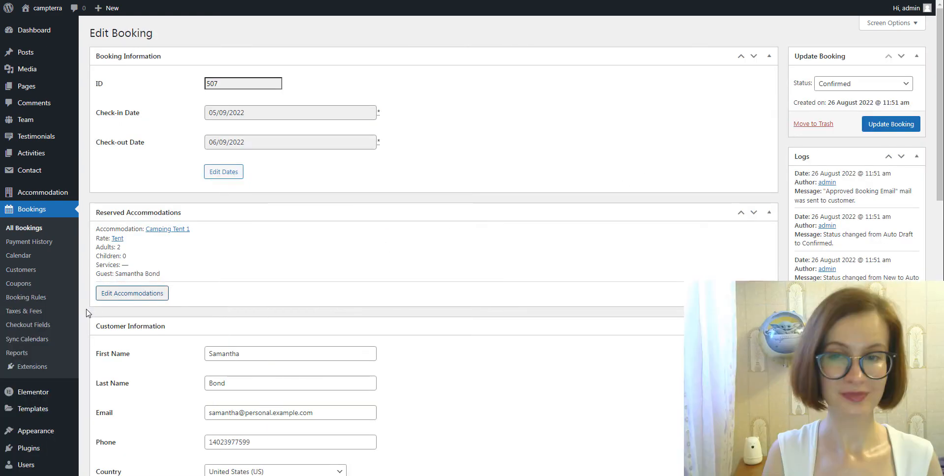
mouse_move(17, 353)
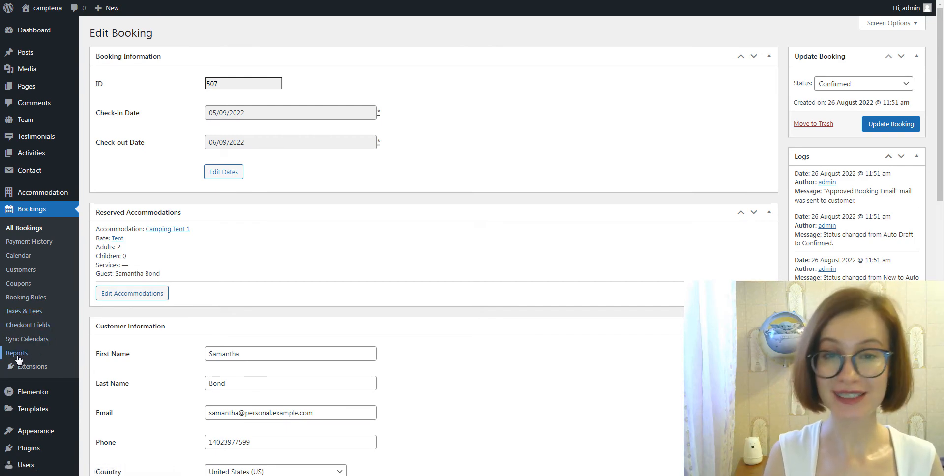
left_click(17, 353)
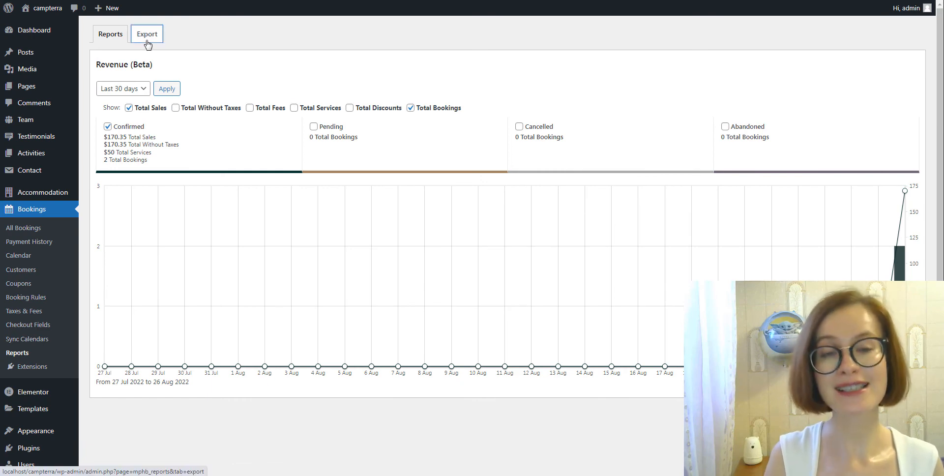
On the bookings Export tab, tick the ID photo column among the export columns.
left_click(147, 34)
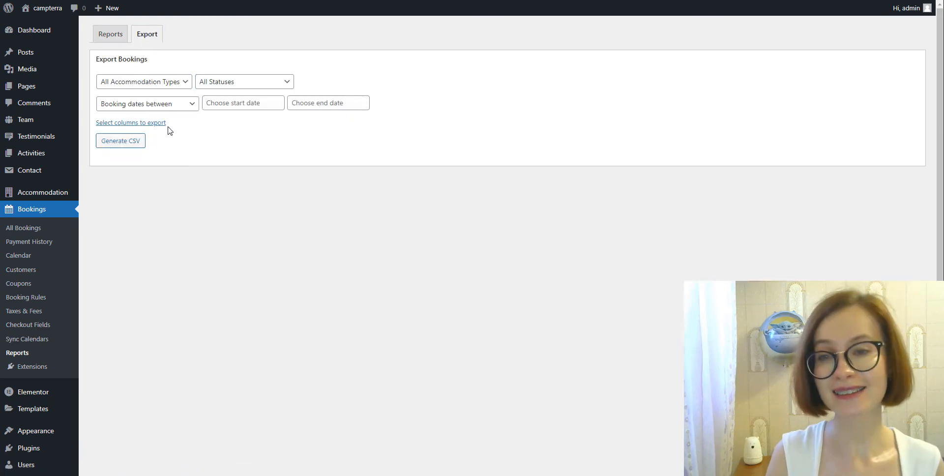
mouse_move(152, 132)
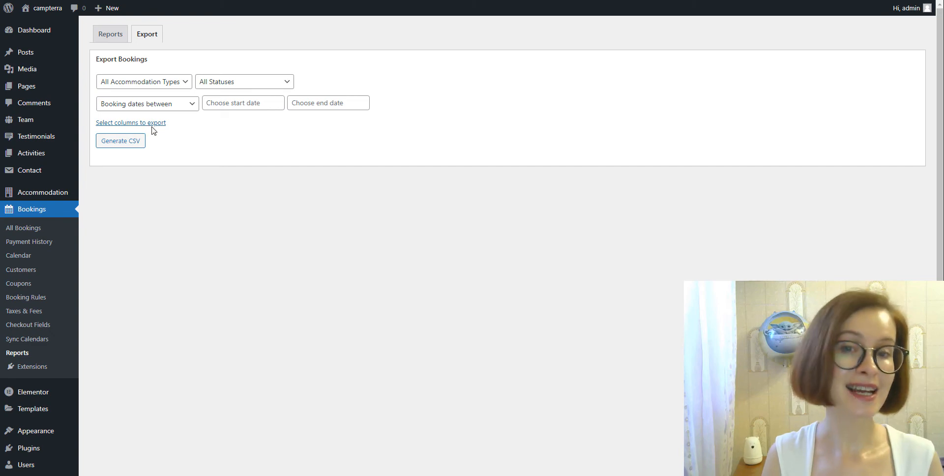
left_click(131, 123)
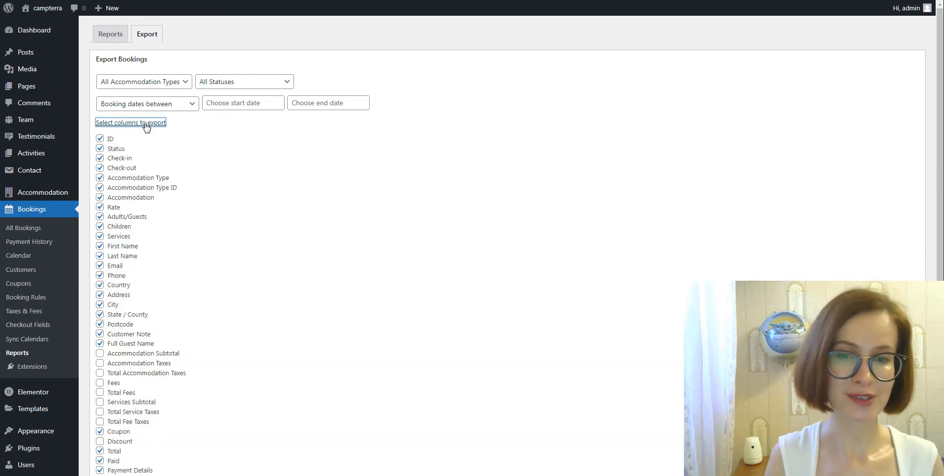
scroll("down", 3)
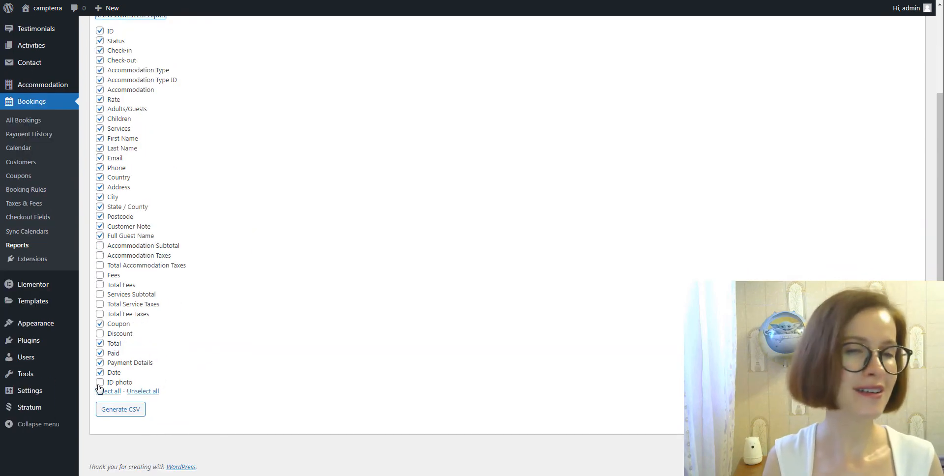
left_click(100, 382)
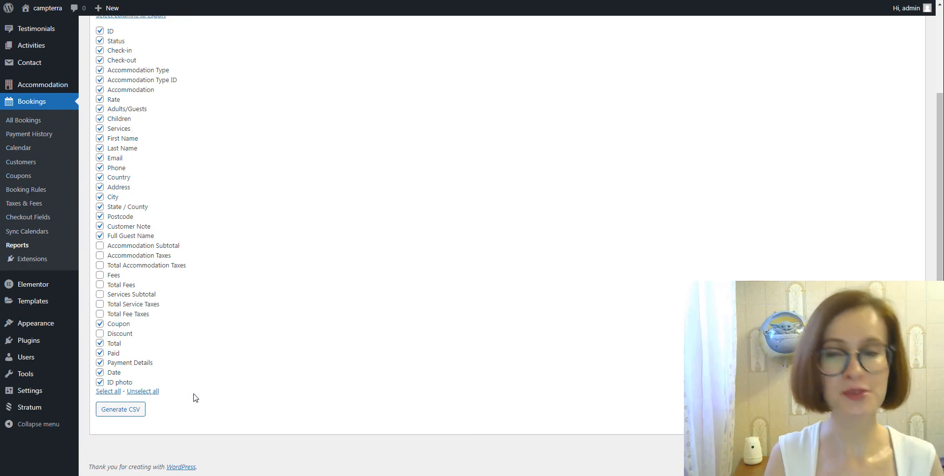
left_click(121, 409)
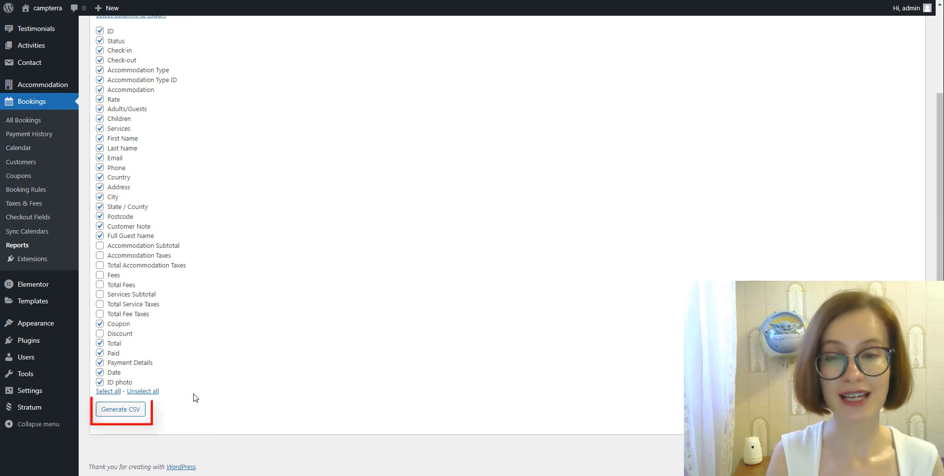
left_click(120, 409)
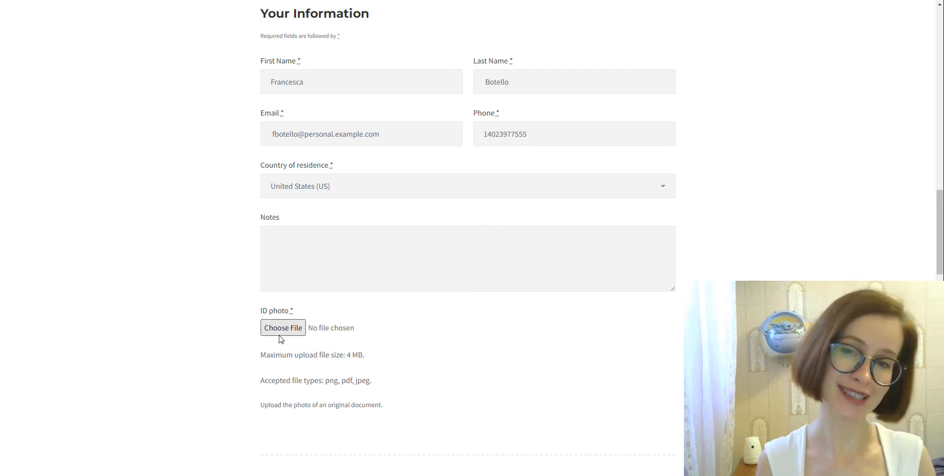
Upload sample__id.png as the ID photo on the checkout form.
left_click(282, 328)
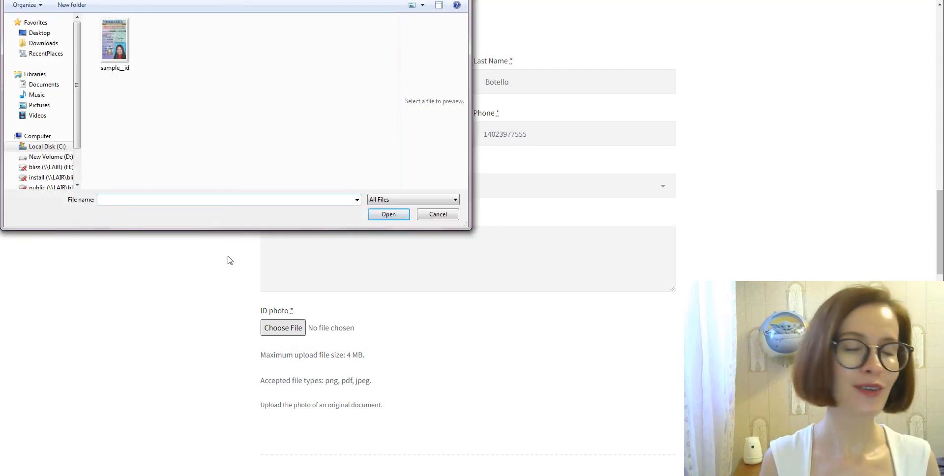
left_click(115, 43)
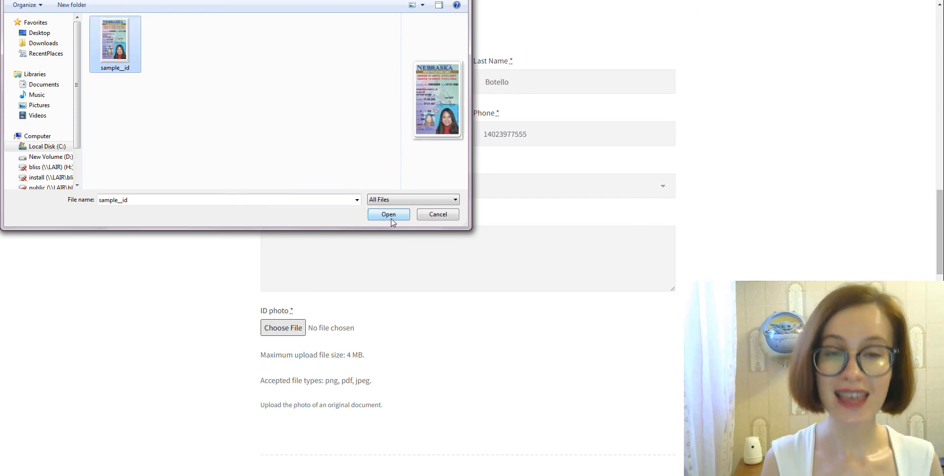
left_click(389, 215)
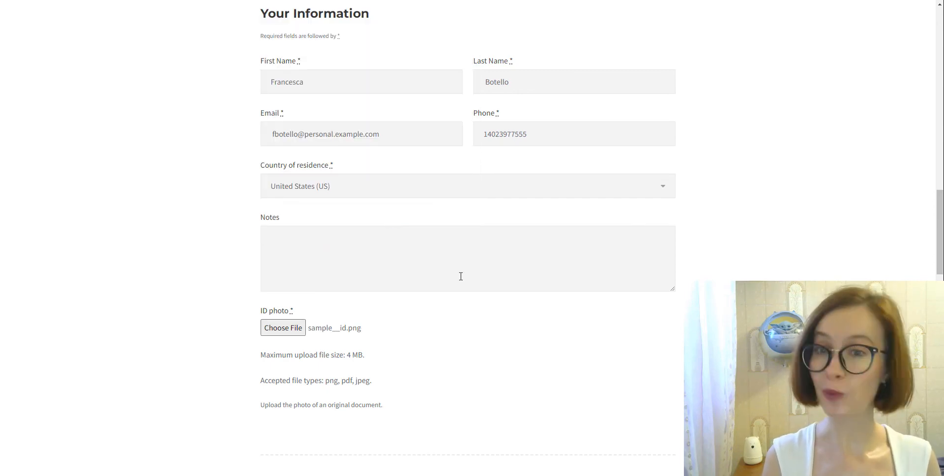
mouse_move(617, 396)
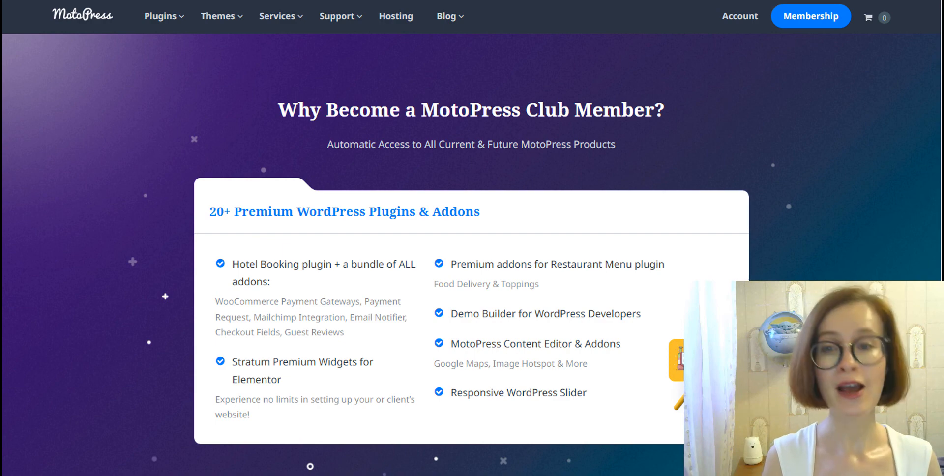
Scroll through the MotoPress Club membership page listing premium plugins.
scroll("down", 3)
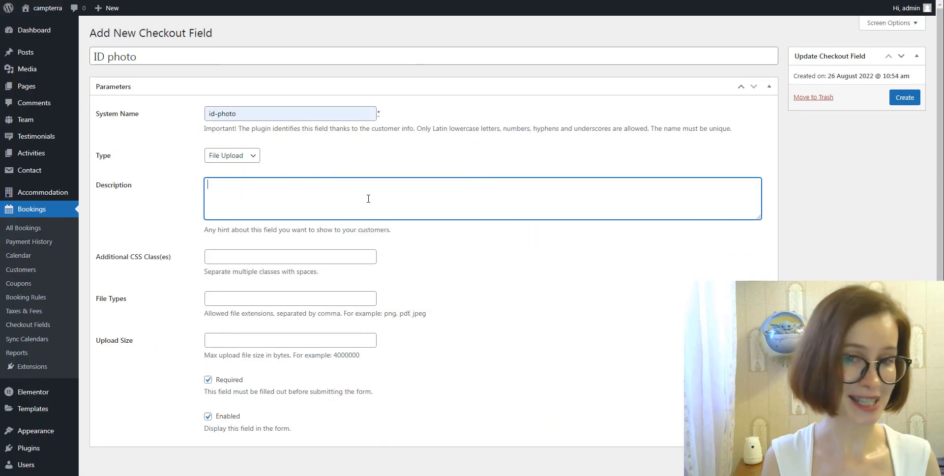
Describe the field as 'Upload the photo of an original document.' with 4000000 upload size.
type("Upload the photo of an original document.")
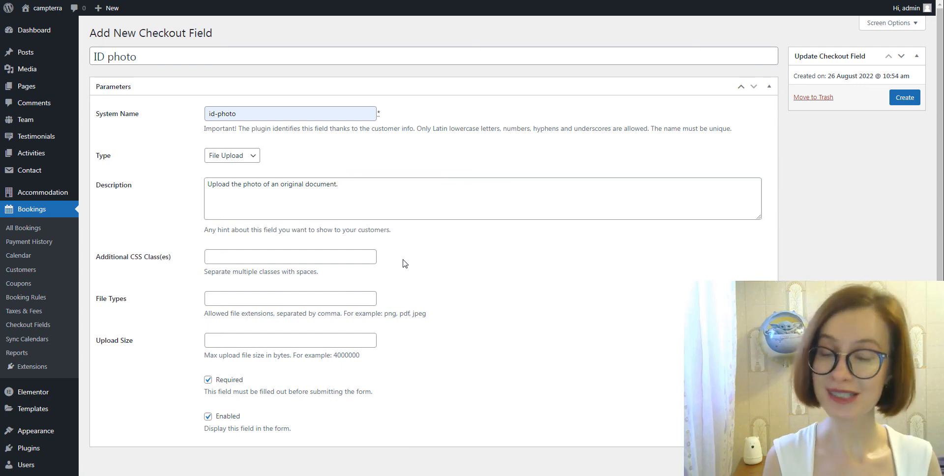
type("4000000")
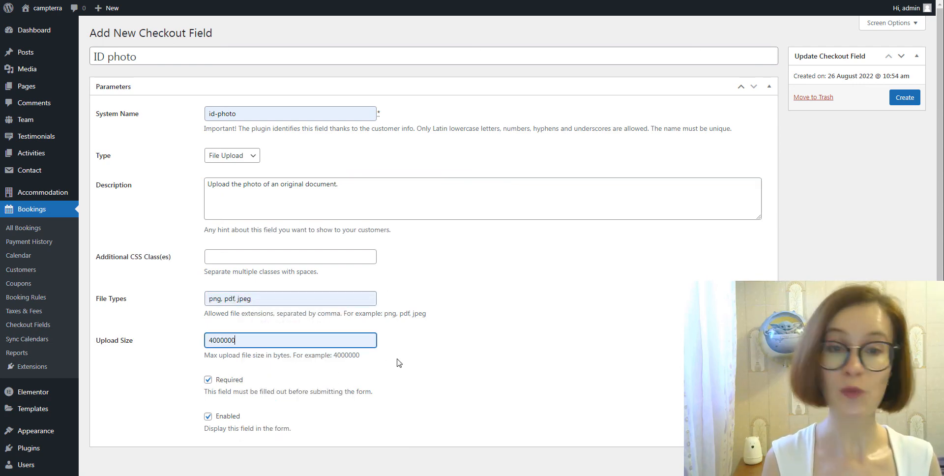